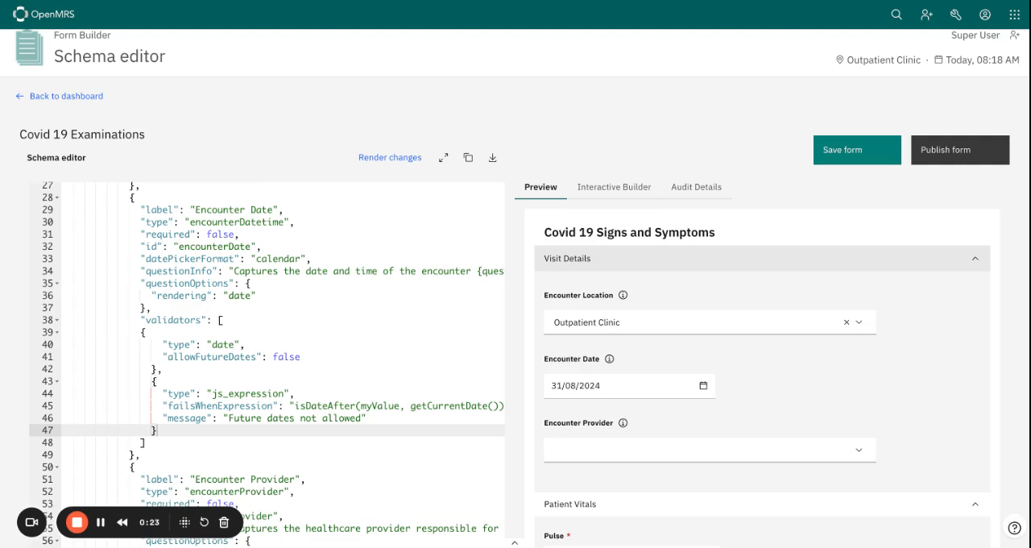
{"action": "mouse_move", "coordinate": [612, 356]}
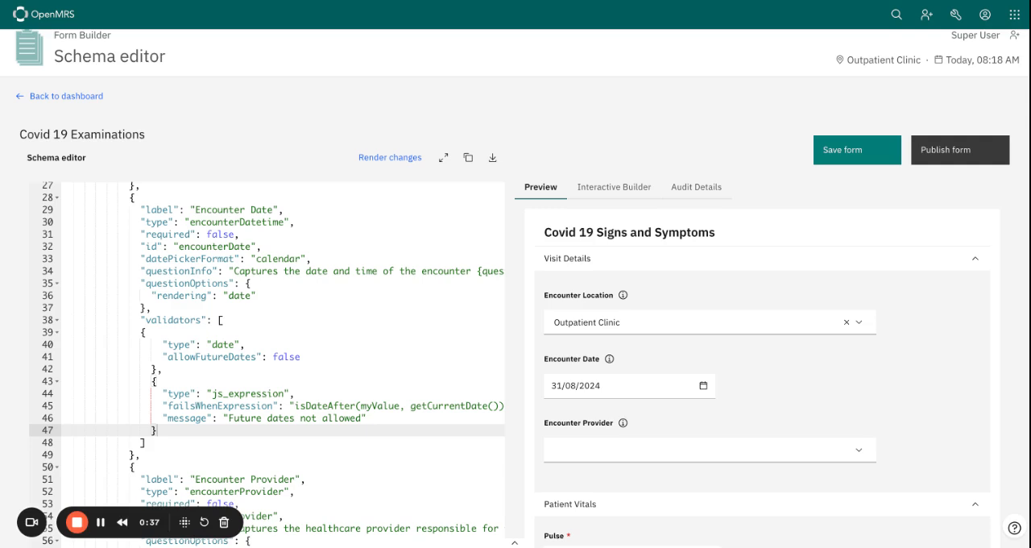
{"action": "mouse_move", "coordinate": [657, 379]}
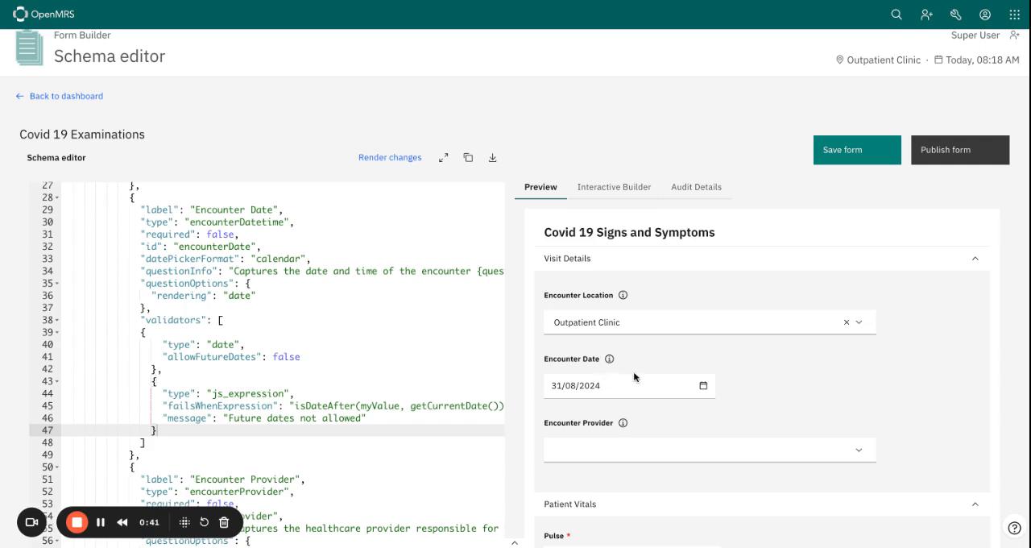
{"action": "mouse_move", "coordinate": [609, 393]}
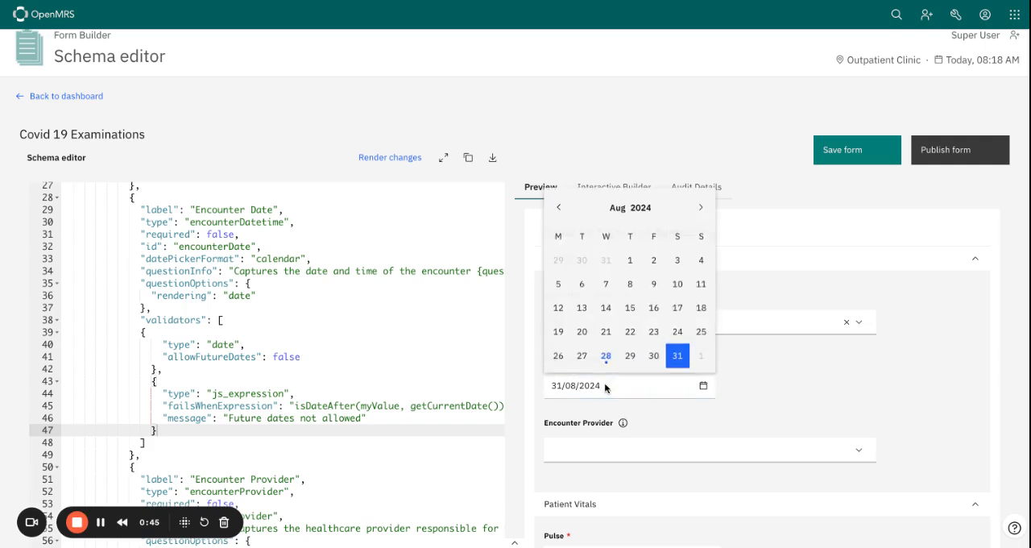
Step: Try 28/08/2024 then 31/08/2024 as the Encounter Date in the form preview
{"action": "left_click", "coordinate": [606, 355]}
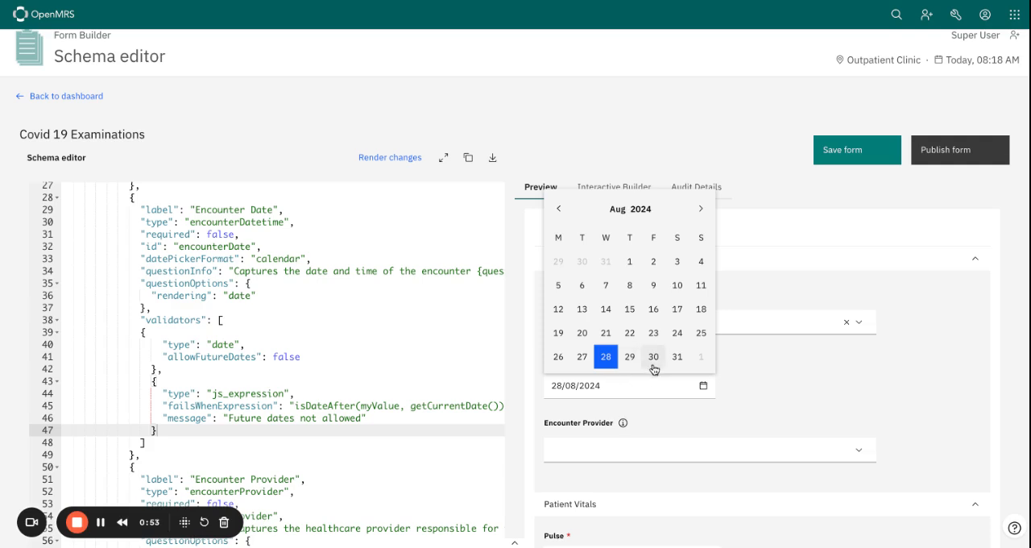
{"action": "left_click", "coordinate": [677, 356]}
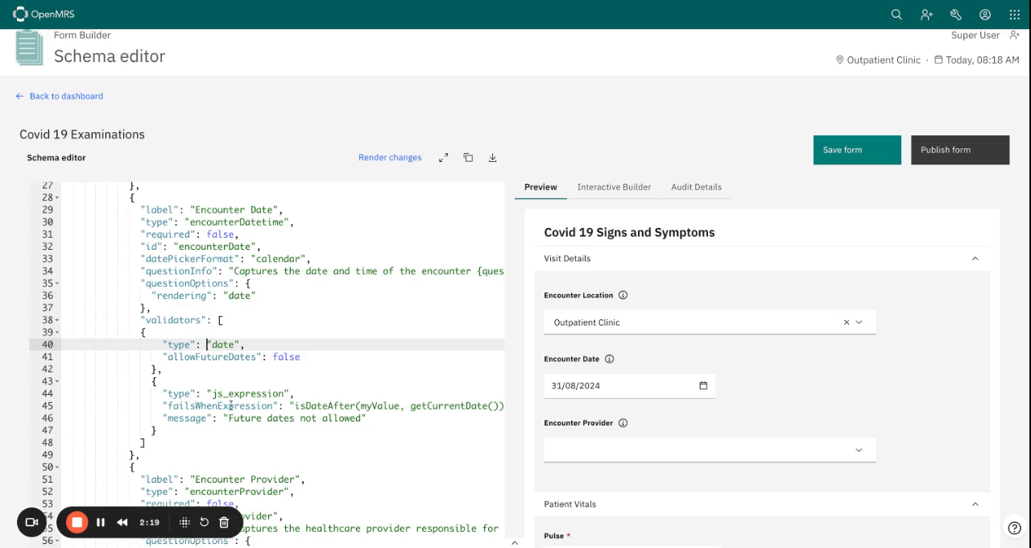
{"action": "scroll", "scroll_direction": "down", "scroll_amount": 3}
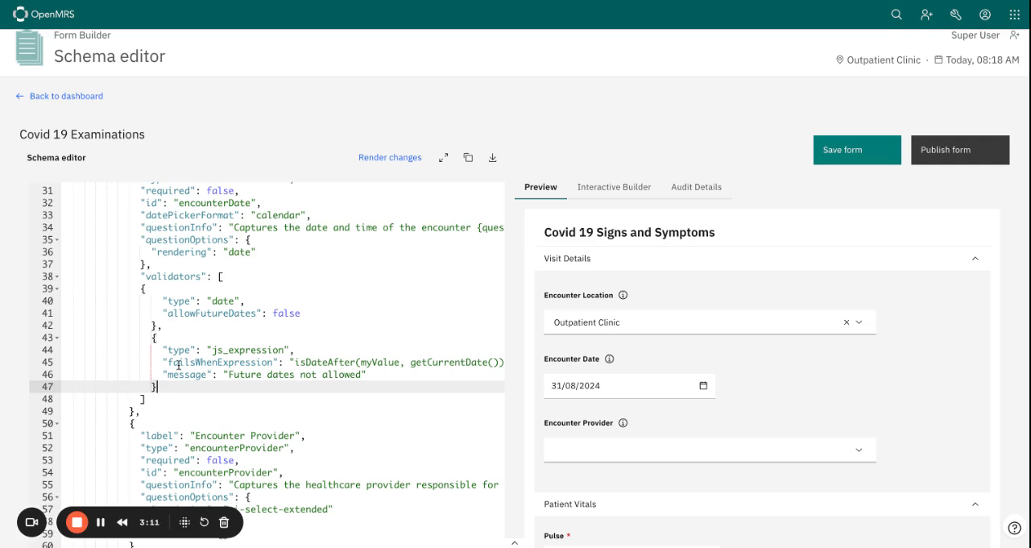
{"action": "mouse_move", "coordinate": [351, 384]}
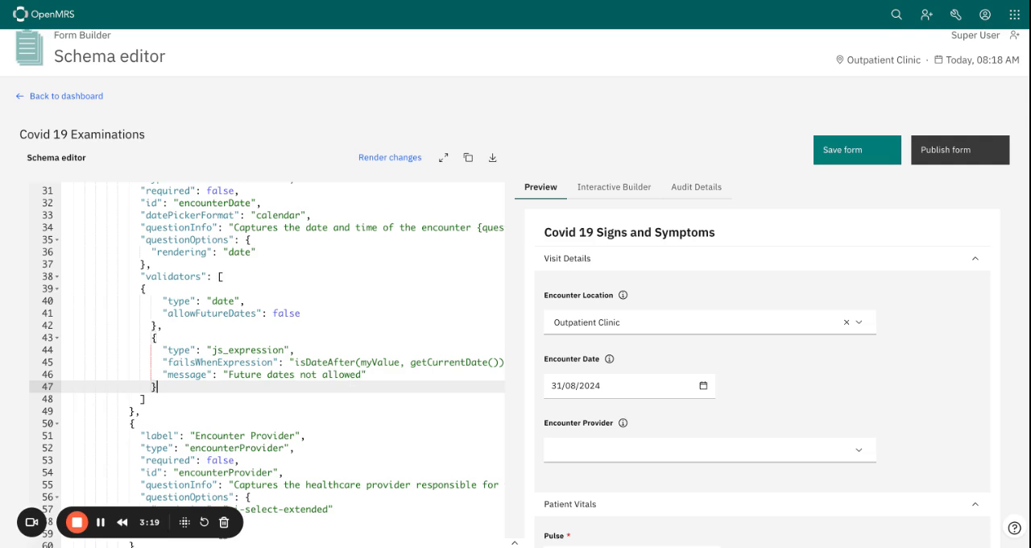
{"action": "scroll", "scroll_direction": "down", "scroll_amount": 3}
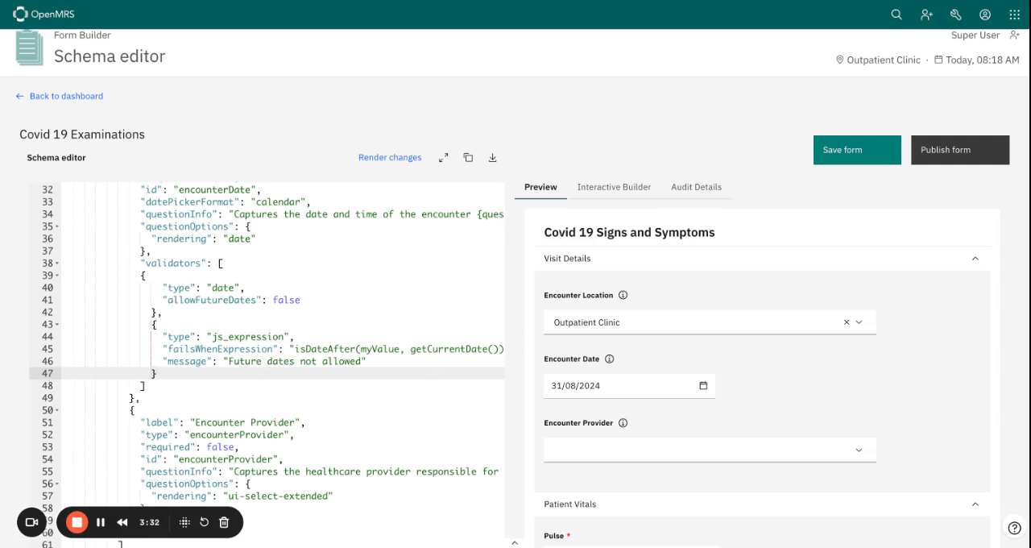
Step: Render the validator change and pick 31/08/2024 to trigger 'Future dates not allowed'
{"action": "left_click", "coordinate": [612, 385]}
{"action": "type", "text": "28"}
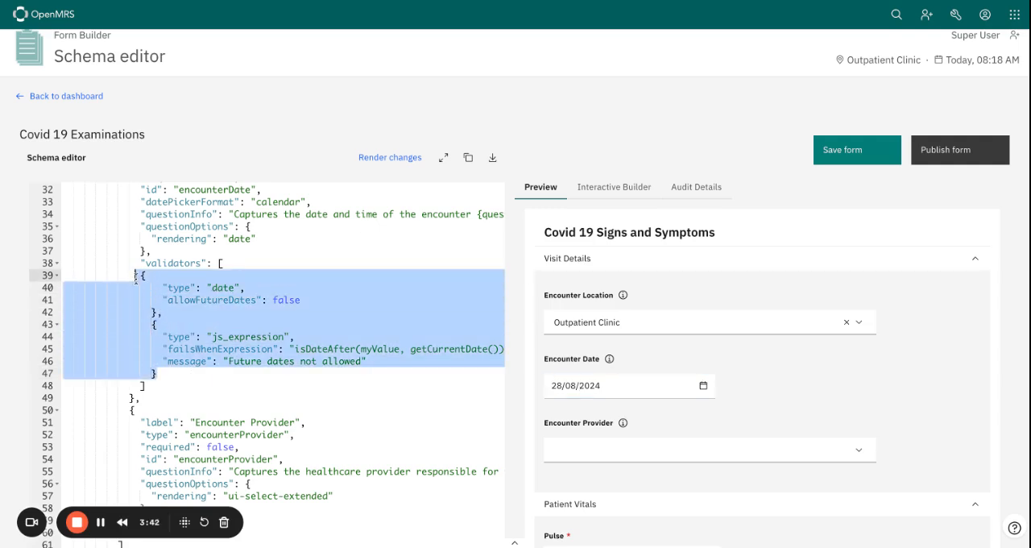
{"action": "left_click", "coordinate": [390, 158]}
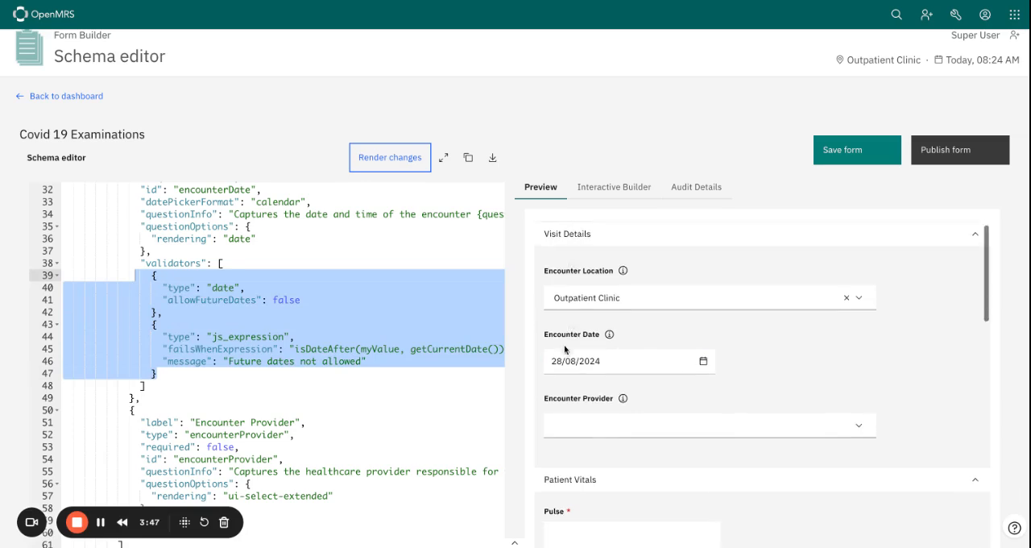
{"action": "scroll", "scroll_direction": "up", "scroll_amount": 3}
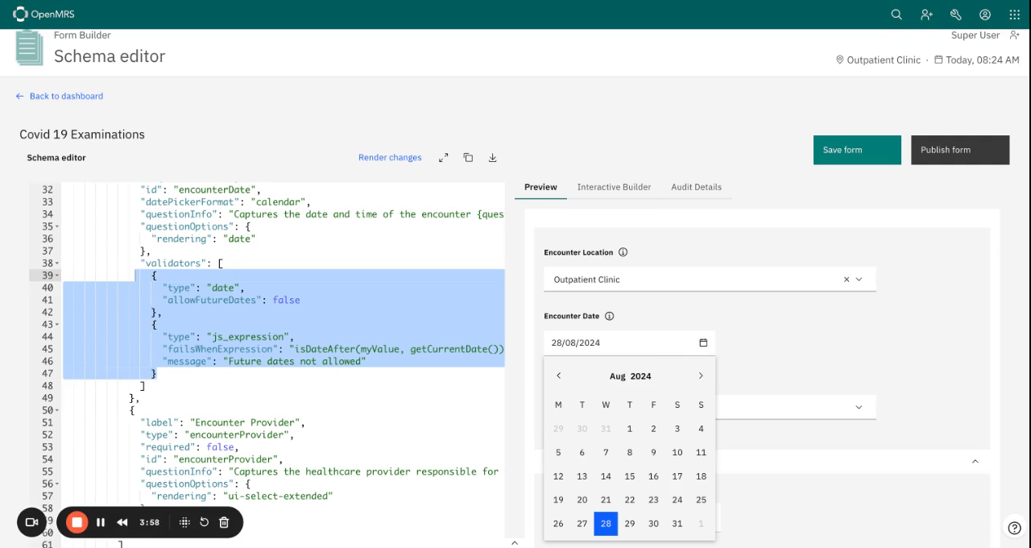
{"action": "mouse_move", "coordinate": [677, 522]}
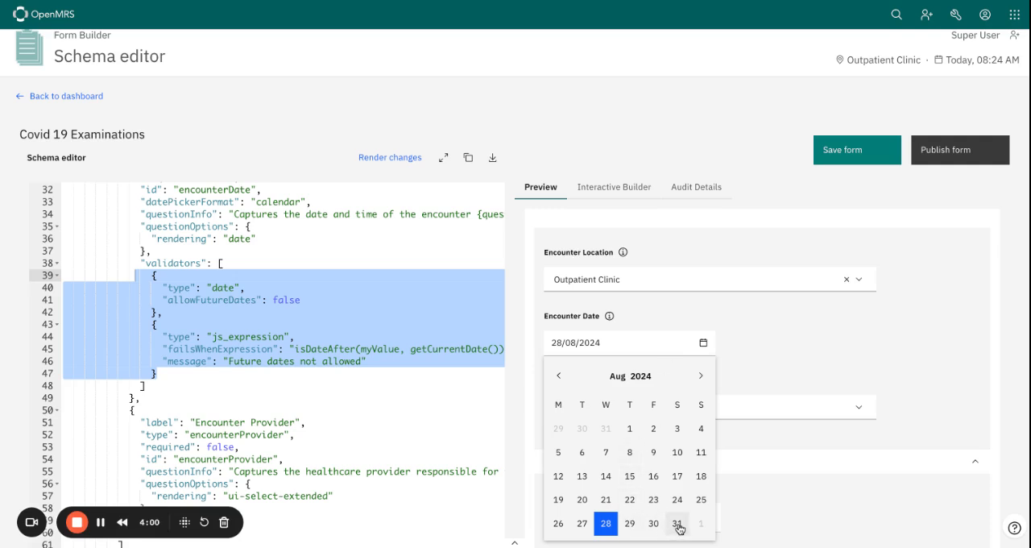
{"action": "left_click", "coordinate": [677, 522]}
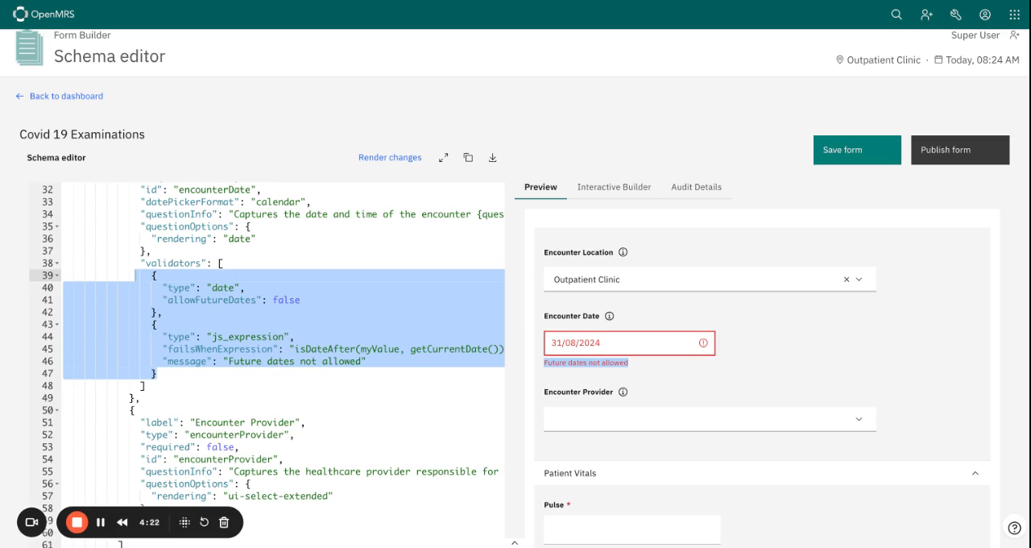
{"action": "mouse_move", "coordinate": [812, 164]}
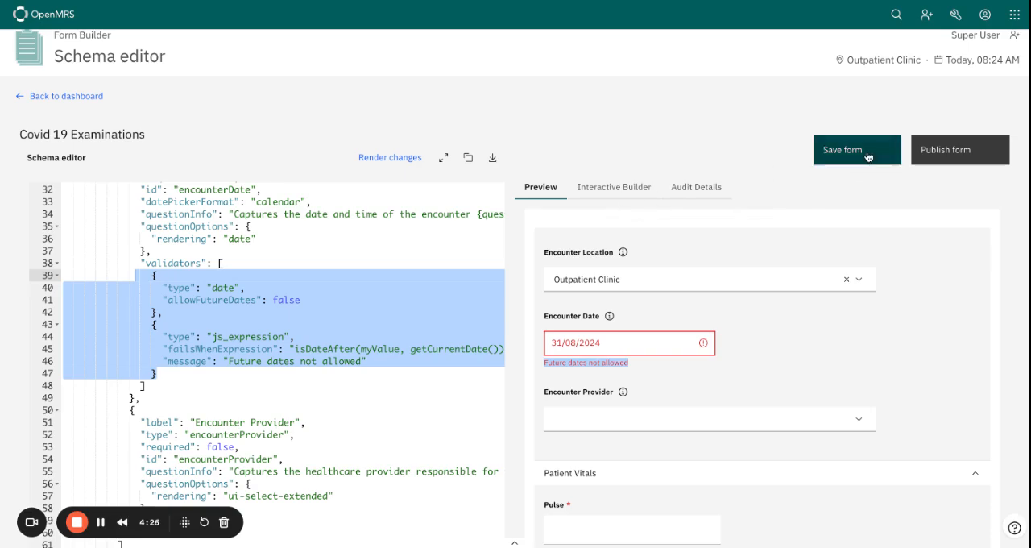
Step: Save the Covid 19 form schema as a new version
{"action": "left_click", "coordinate": [857, 150]}
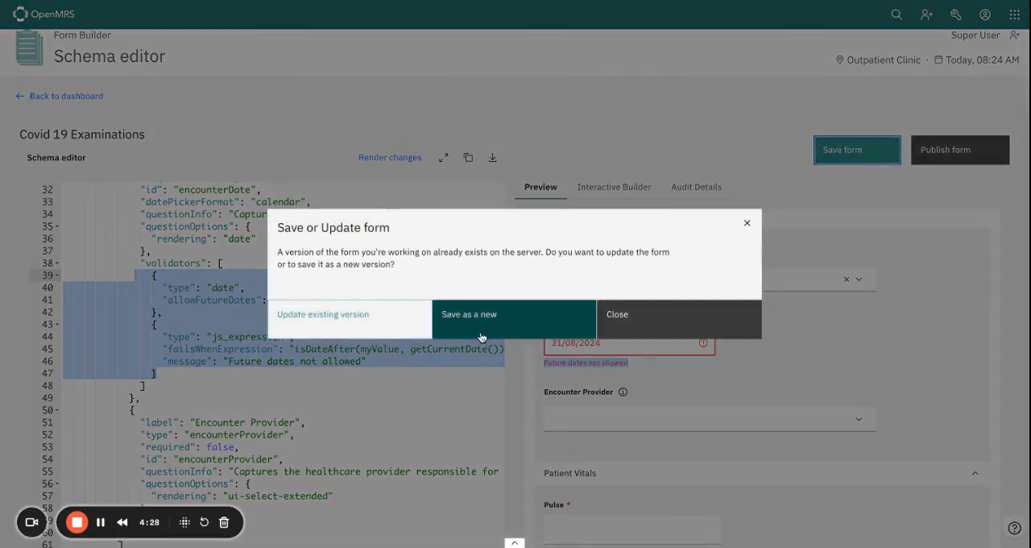
{"action": "left_click", "coordinate": [470, 314]}
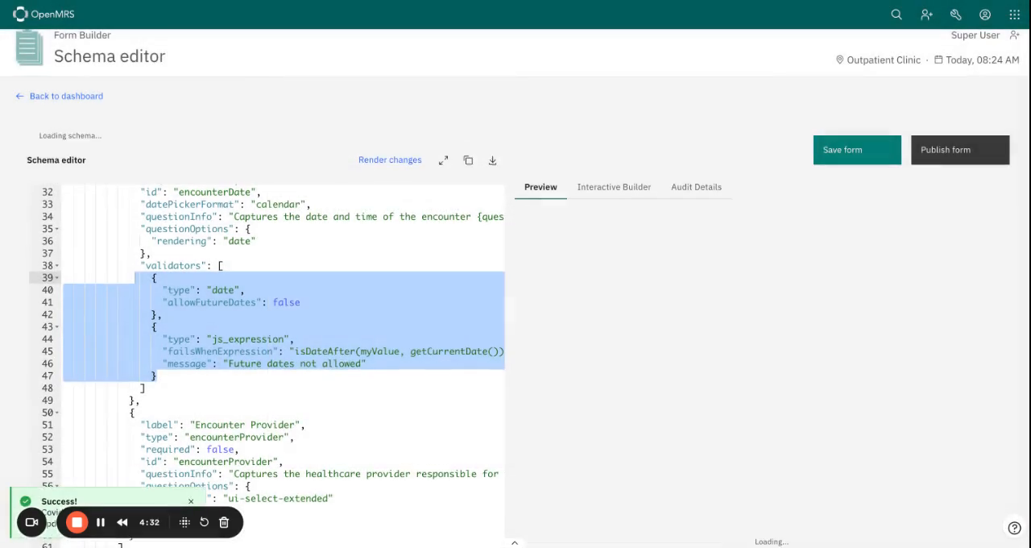
Step: Render changes so the saved schema reloads with Encounter Date at 28/08/2024
{"action": "left_click", "coordinate": [390, 158]}
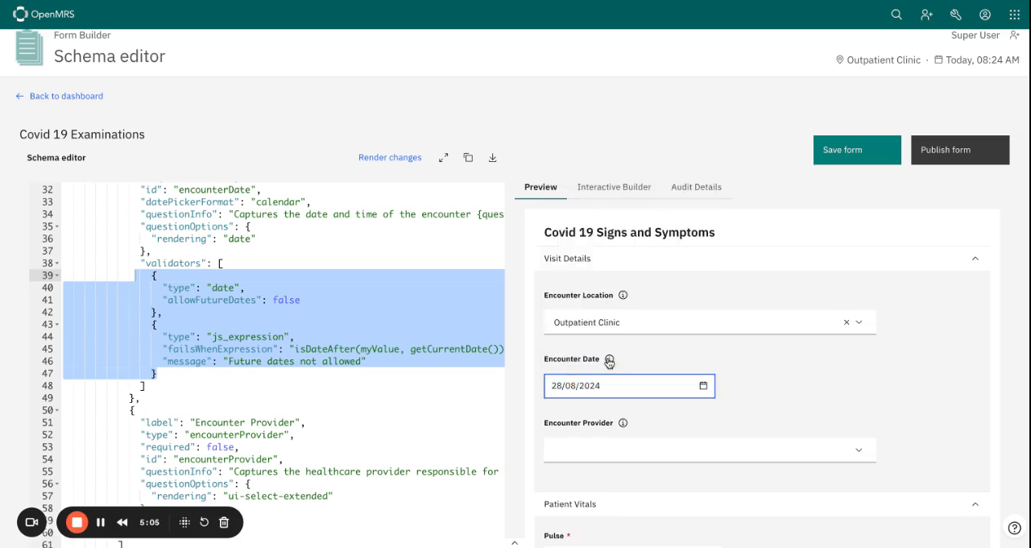
{"action": "mouse_move", "coordinate": [770, 382]}
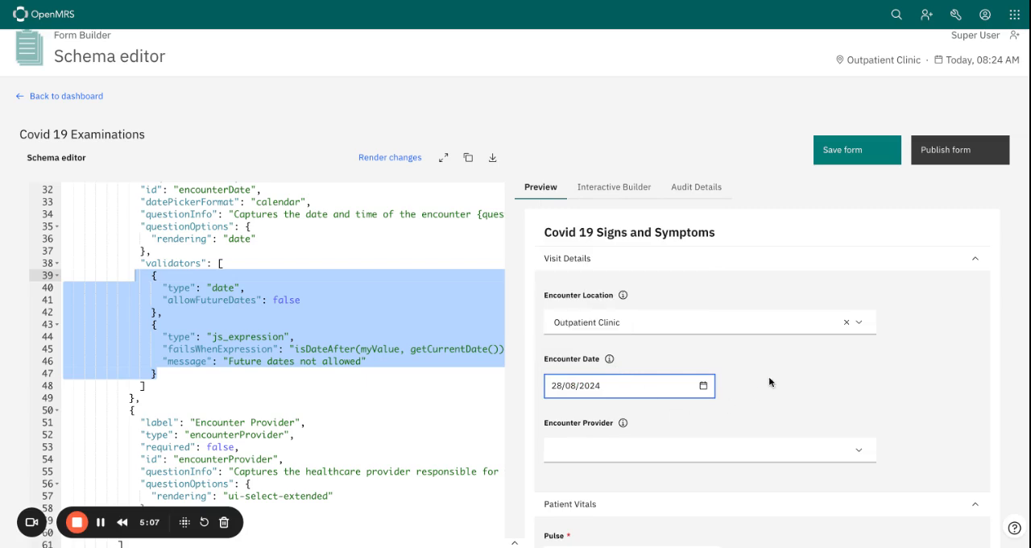